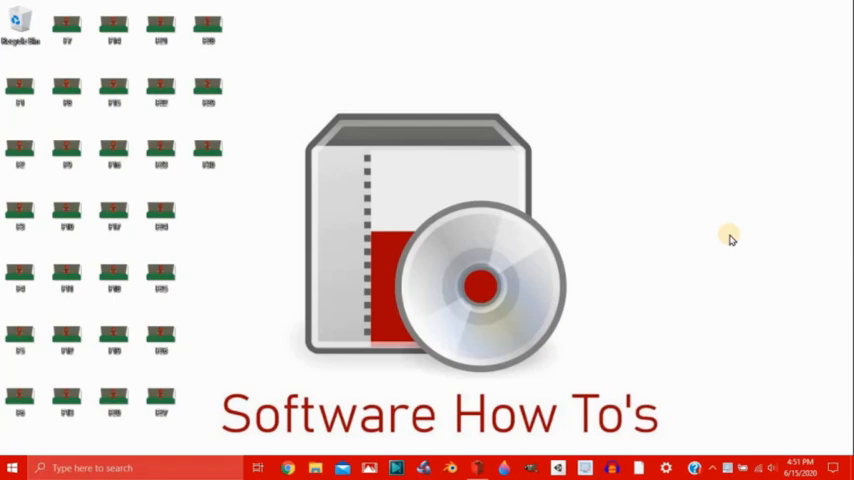
mouse_move(410, 340)
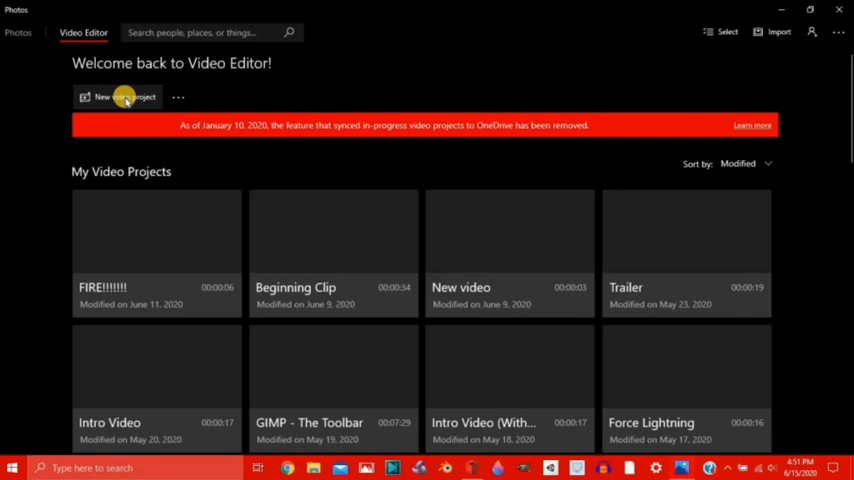
Create a new video project and name it 'Awesome LeoCAD Video'
left_click(118, 96)
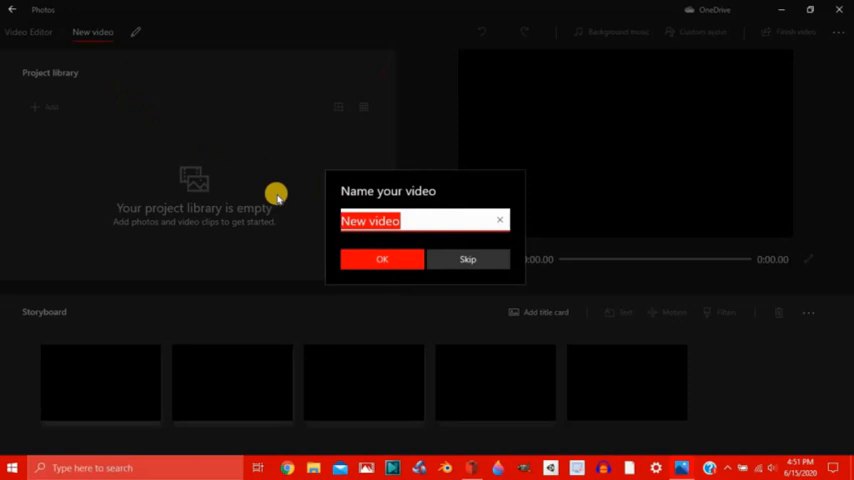
type("Aw")
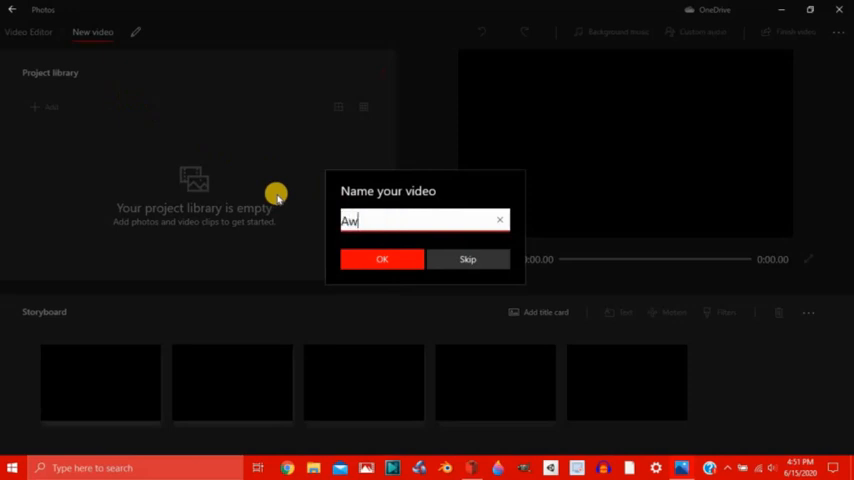
type("esome")
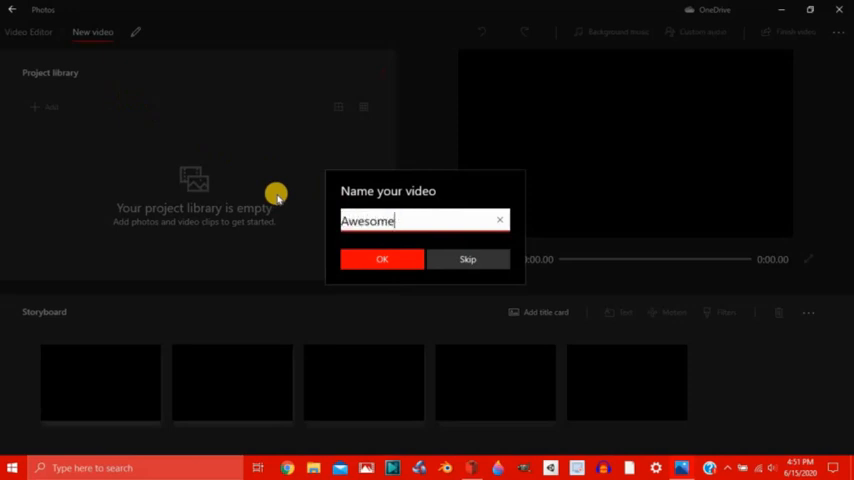
type("LeoC")
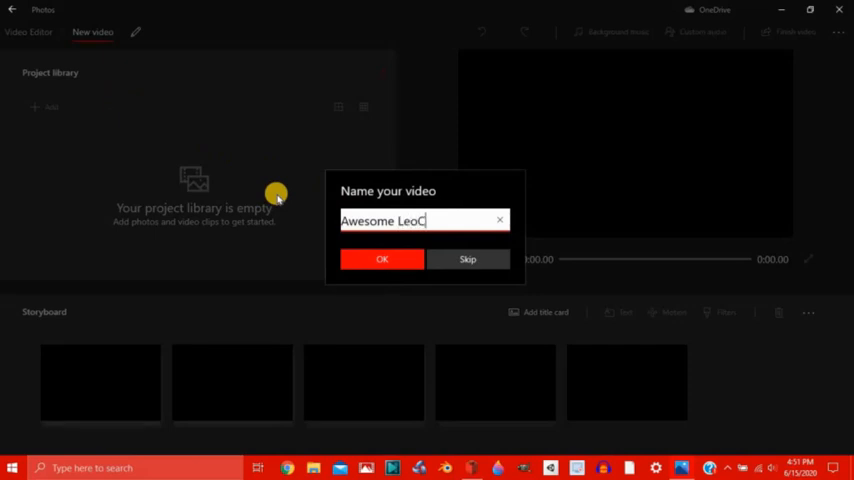
type("AD")
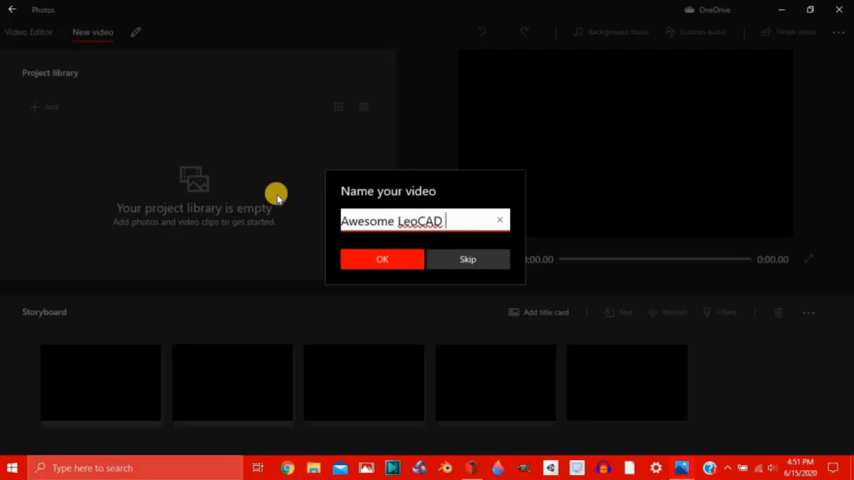
left_click(382, 260)
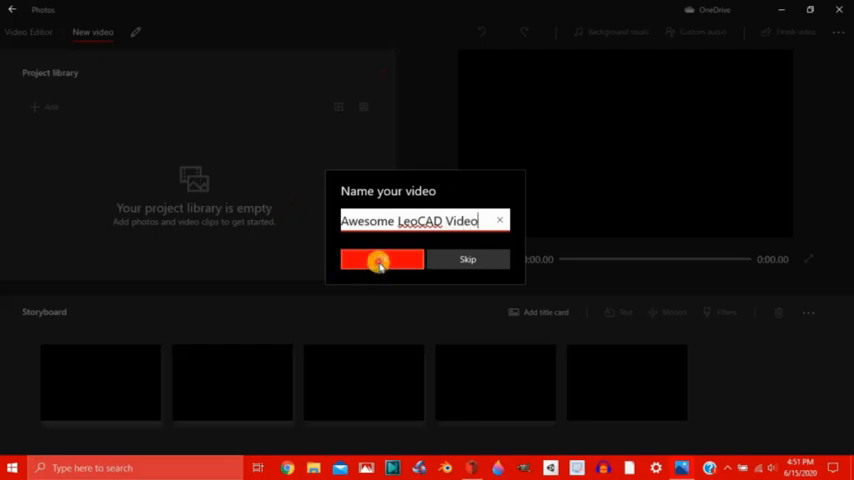
left_click(382, 260)
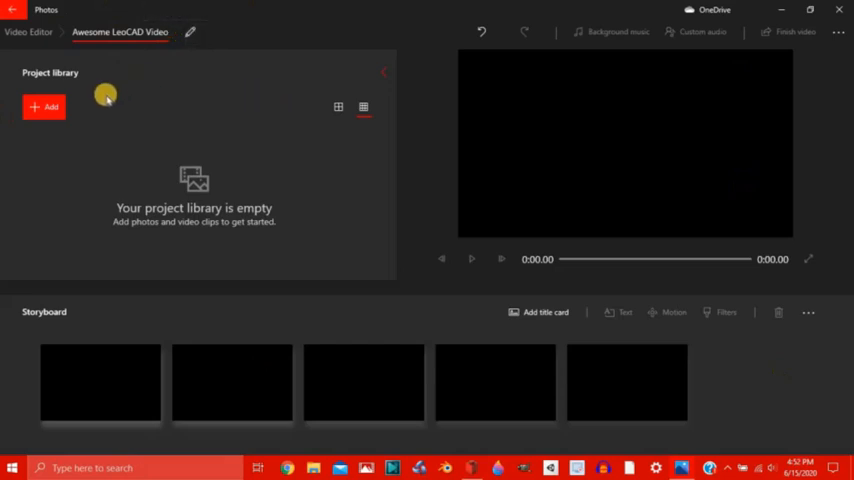
Import the LeoCAD minifigure PNG frames from this PC into the project library
left_click(44, 108)
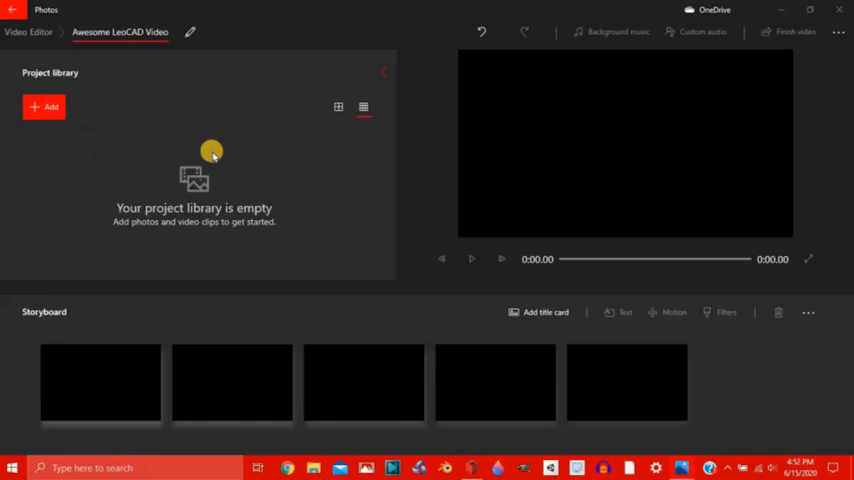
left_click(44, 108)
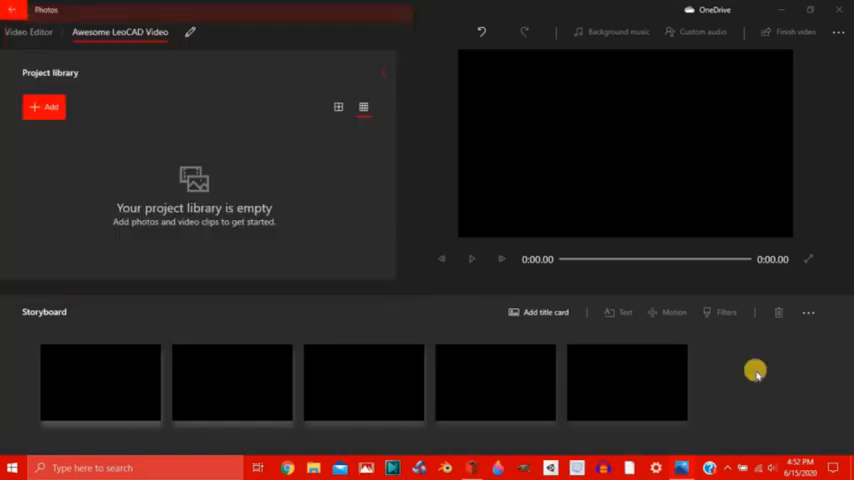
mouse_move(812, 382)
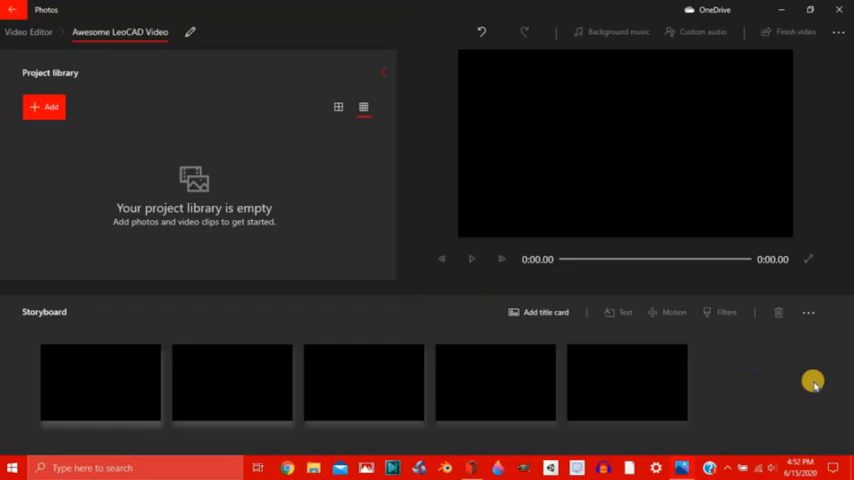
left_click(44, 106)
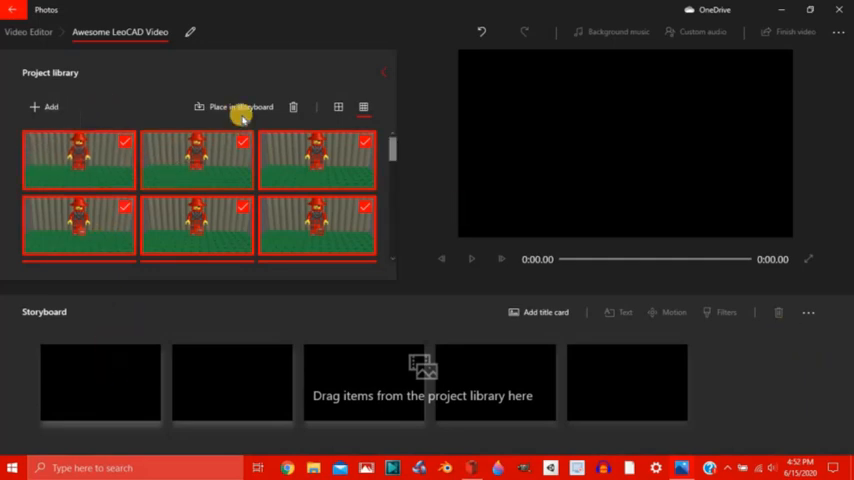
mouse_move(240, 108)
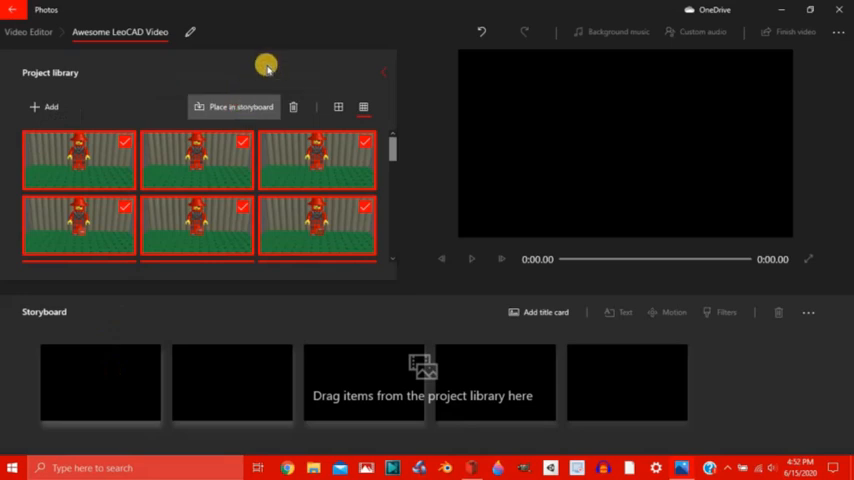
Place the imported frames on the storyboard at 3.0 s each and play the preview
left_click(234, 108)
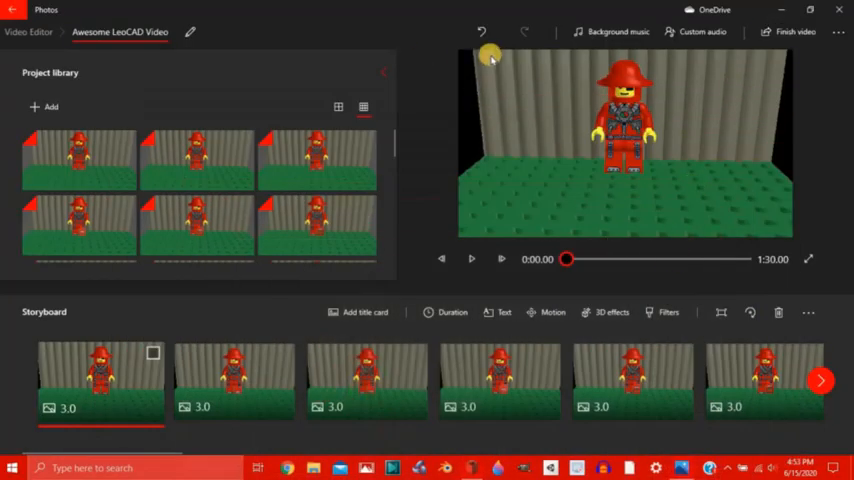
mouse_move(560, 138)
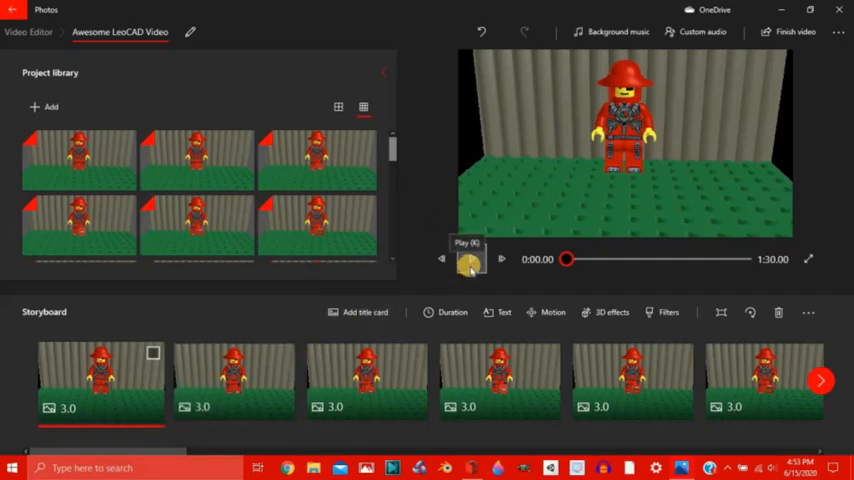
left_click(470, 260)
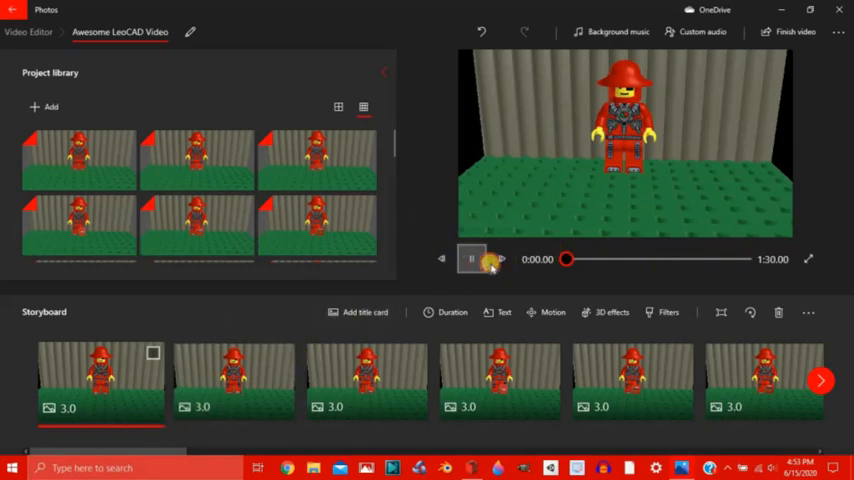
left_click(470, 260)
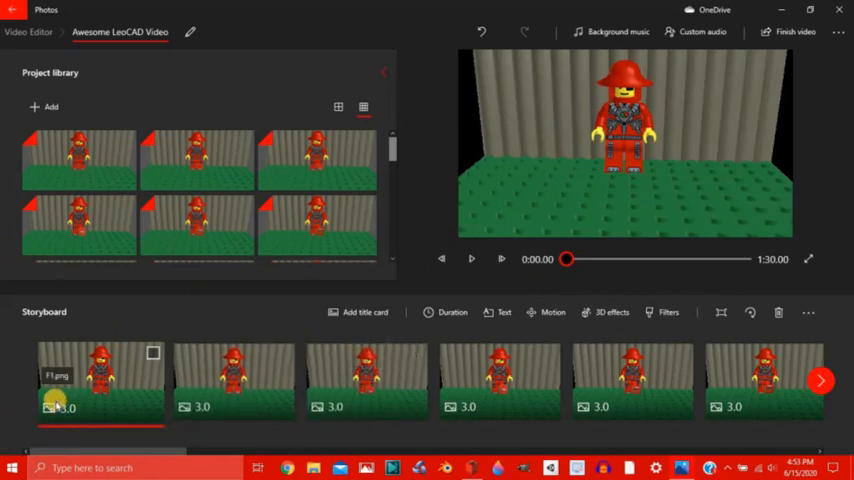
mouse_move(156, 350)
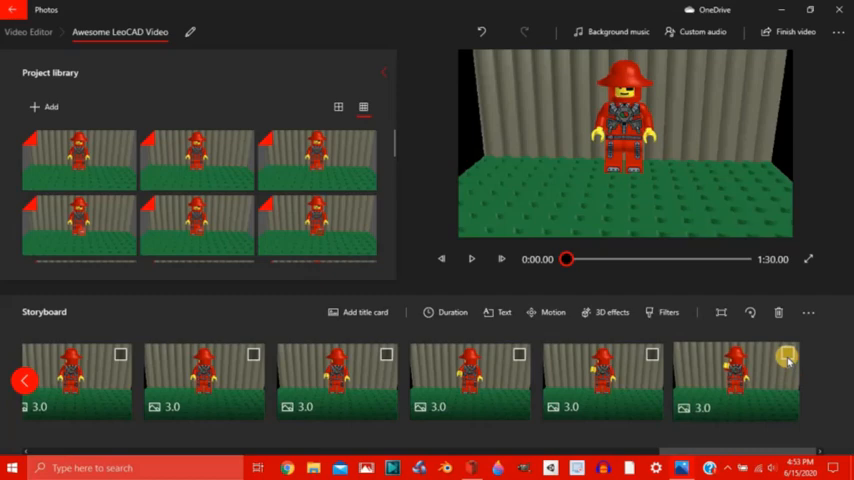
Select all storyboard cards, set their duration to 0.2 s and preview the result
left_click(736, 380)
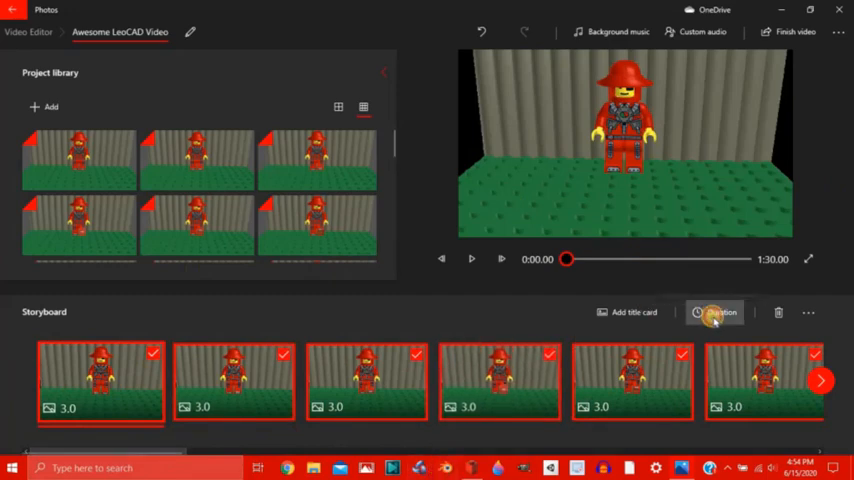
left_click(718, 312)
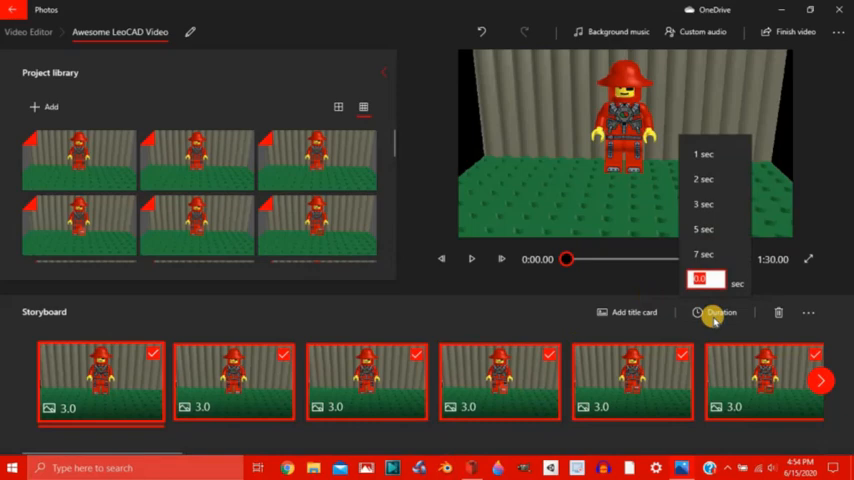
type("0")
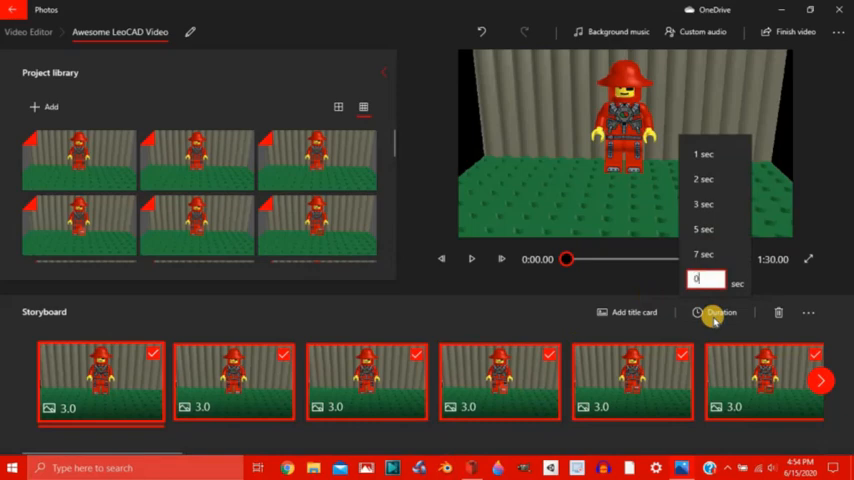
type("0.2")
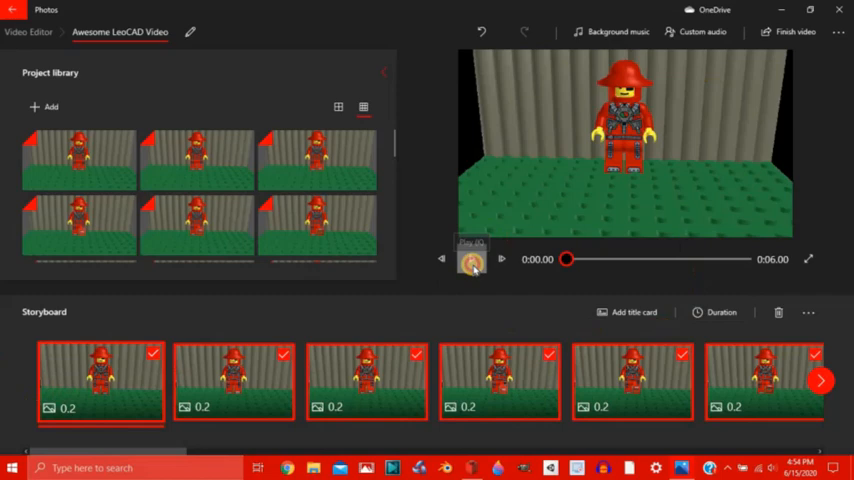
left_click(500, 260)
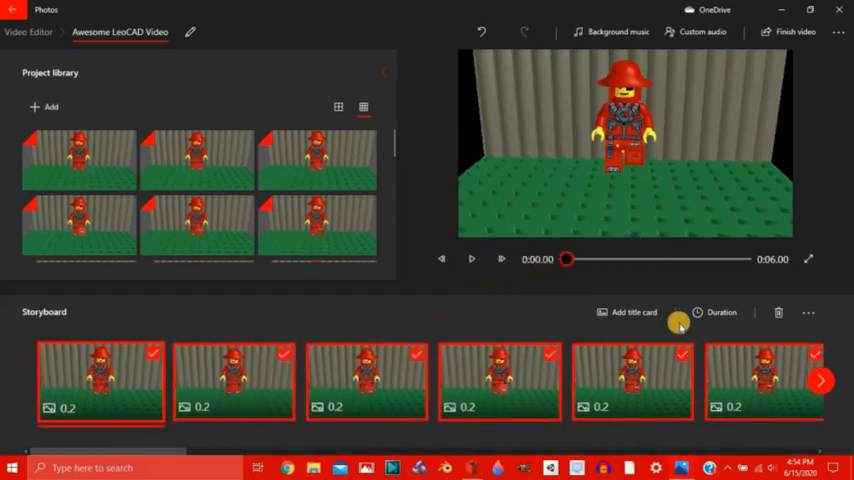
Shorten every card's duration to 0.1 s so the clip runs about 3 seconds
left_click(696, 312)
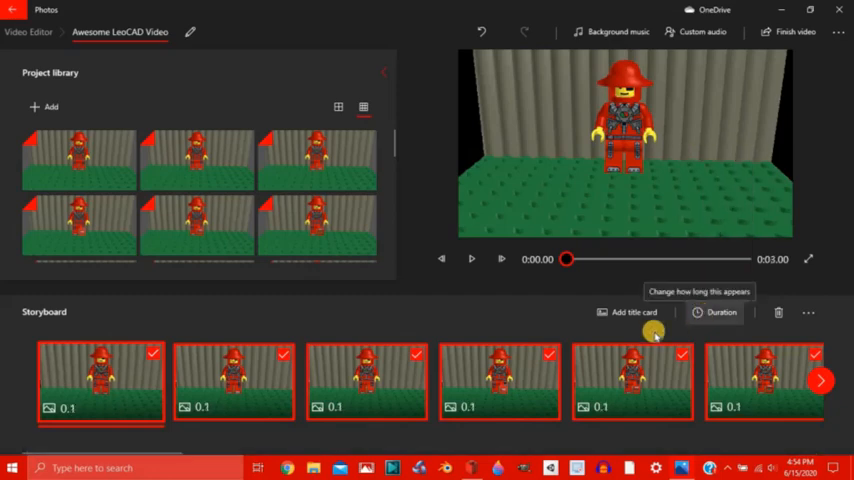
left_click(470, 260)
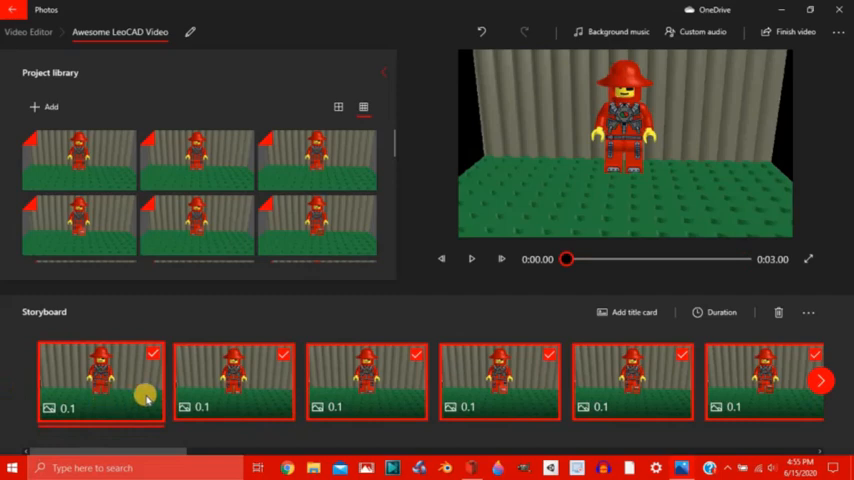
mouse_move(160, 396)
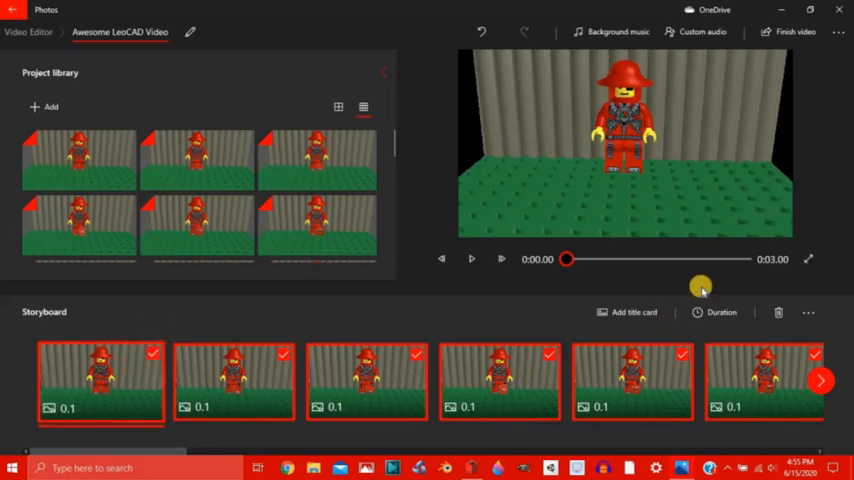
left_click(808, 312)
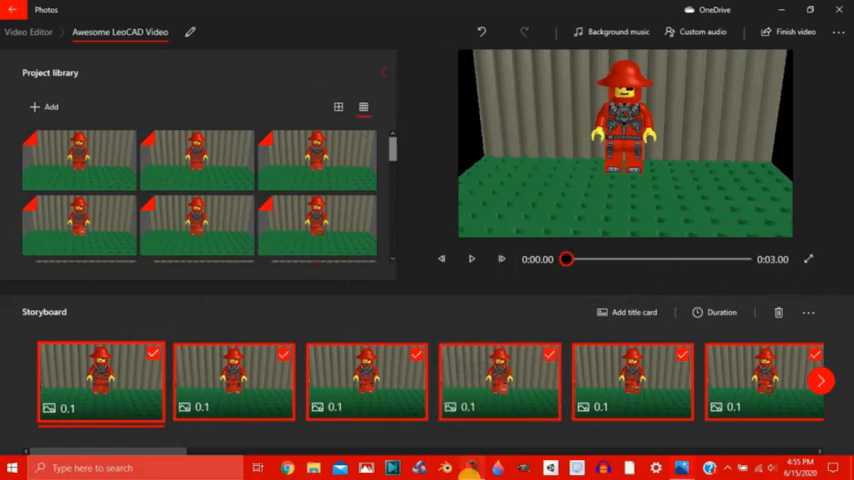
mouse_move(832, 260)
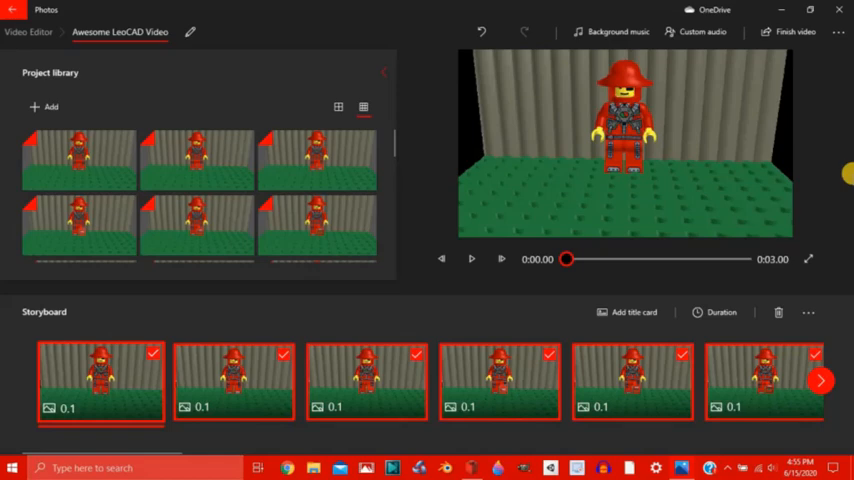
left_click(792, 32)
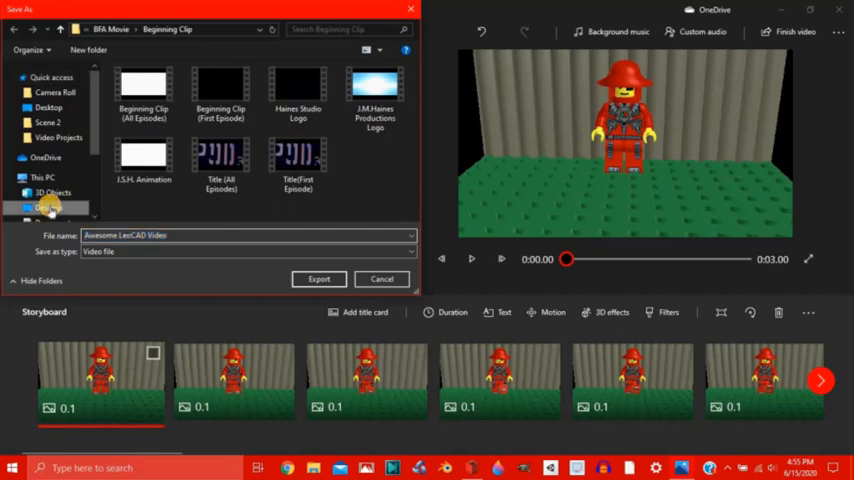
Export the finished video to the Desktop, with the export now in progress
left_click(48, 108)
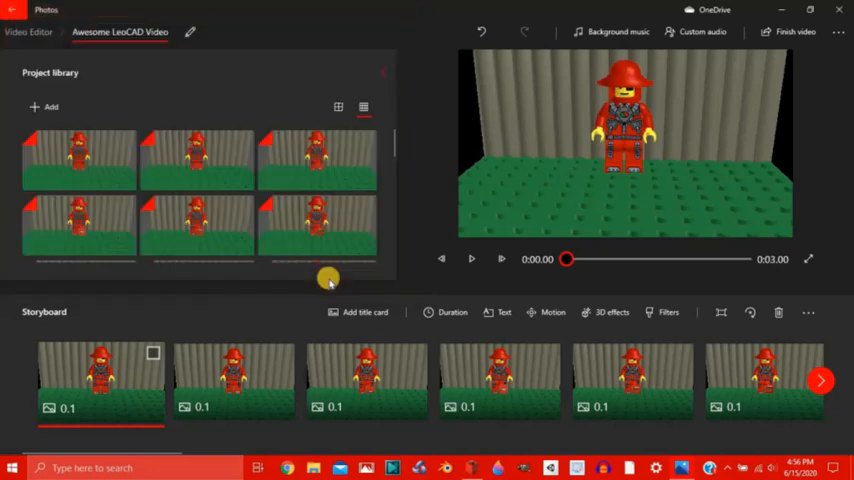
left_click(796, 32)
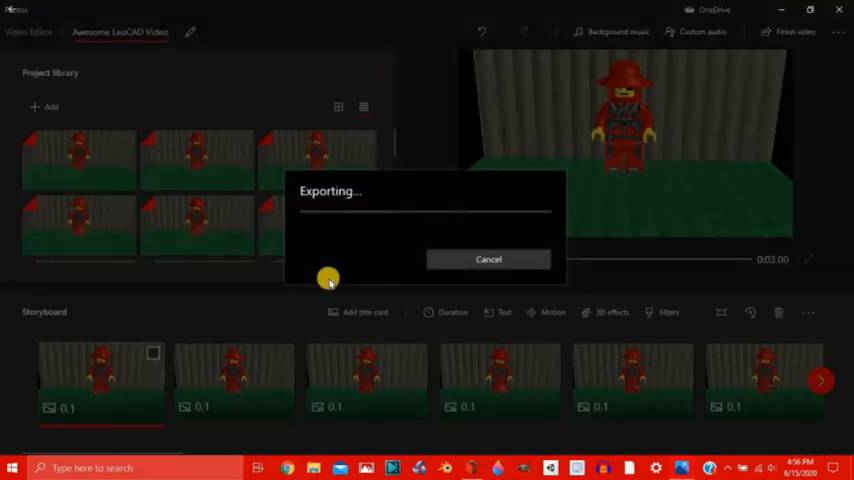